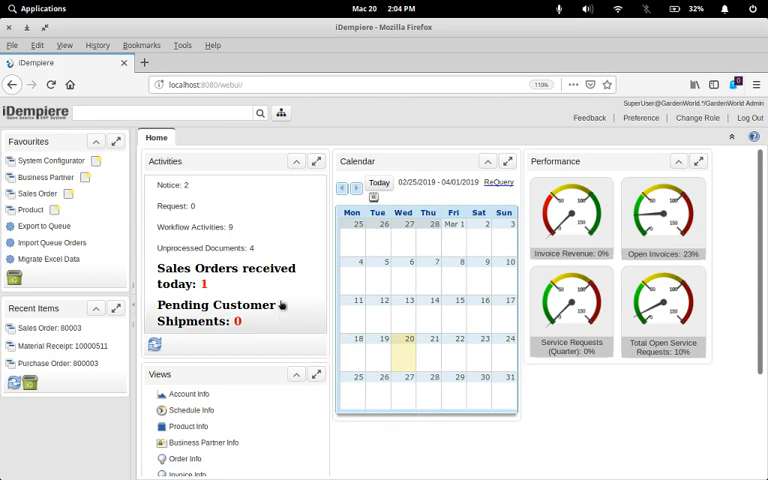
pyautogui.moveTo(227, 322)
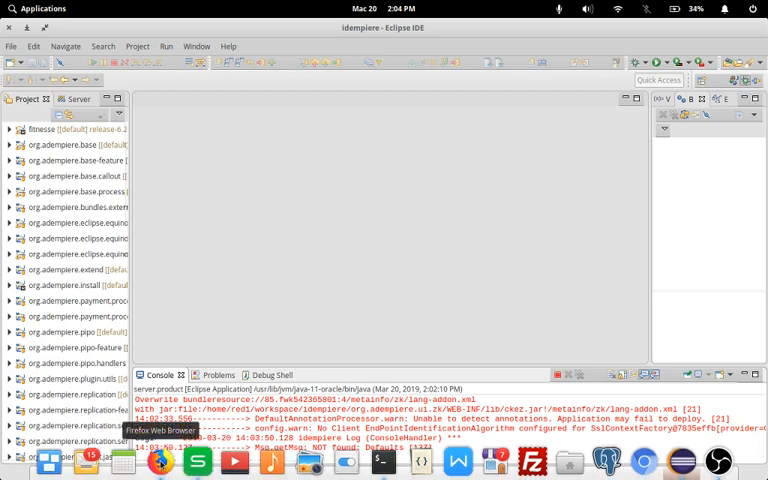
# - Back in iDempiere, search 'repl' and open the Replenish Report
pyautogui.click(160, 461)
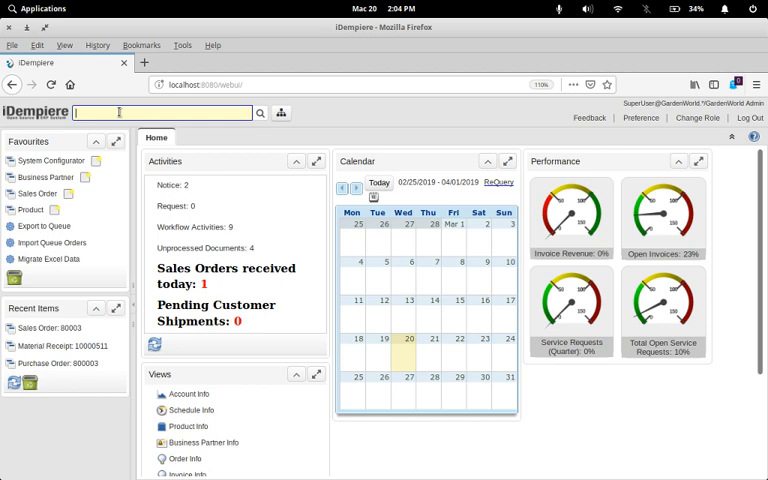
pyautogui.write('repl')
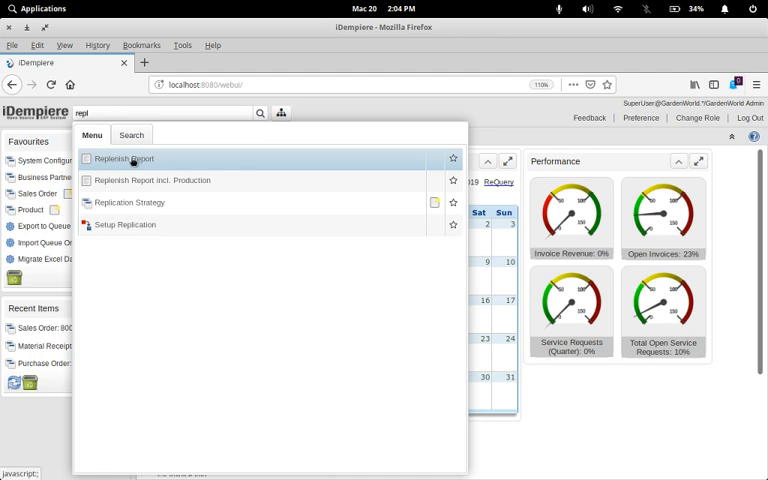
pyautogui.click(122, 158)
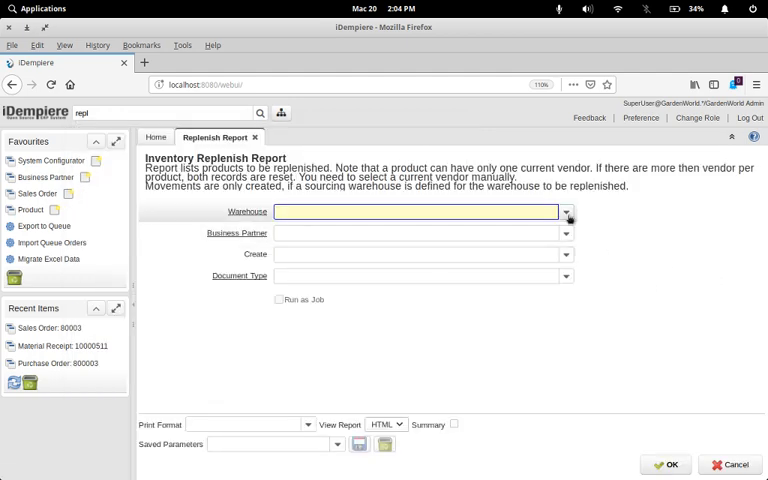
# - Set HQ Warehouse, Tree Farm Inc., Inventory Move and Material Movement as parameters
pyautogui.click(566, 211)
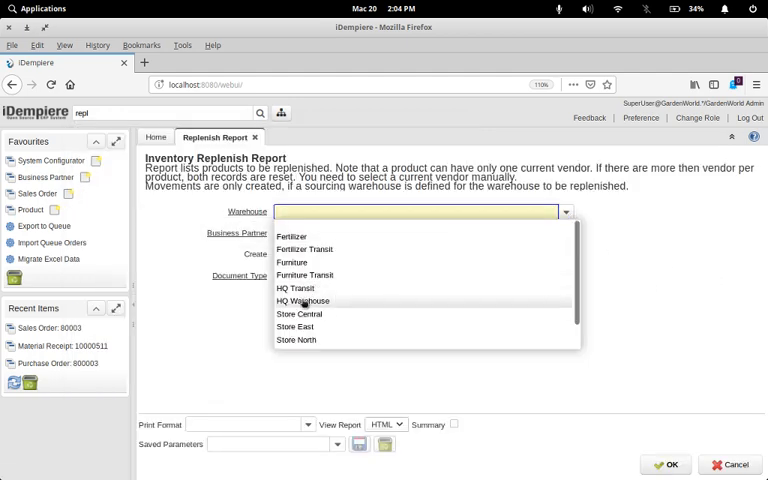
pyautogui.click(302, 300)
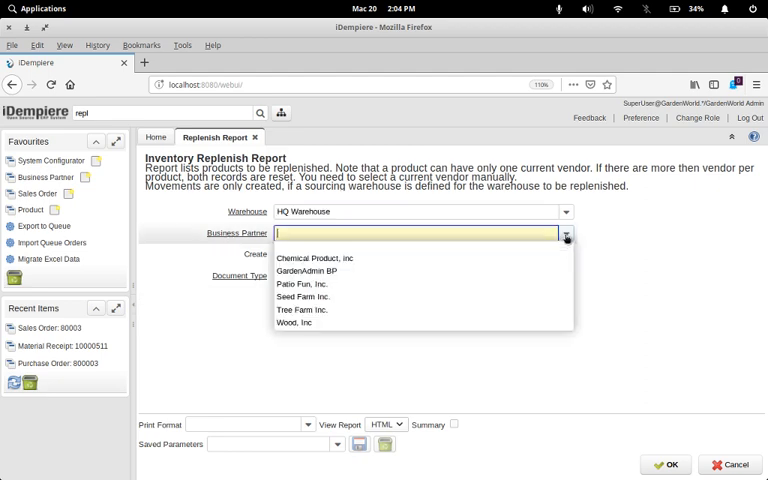
pyautogui.click(301, 297)
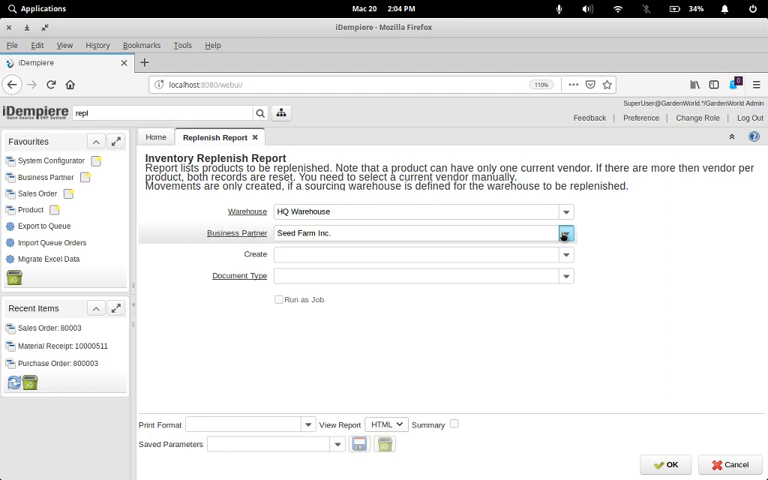
pyautogui.click(565, 233)
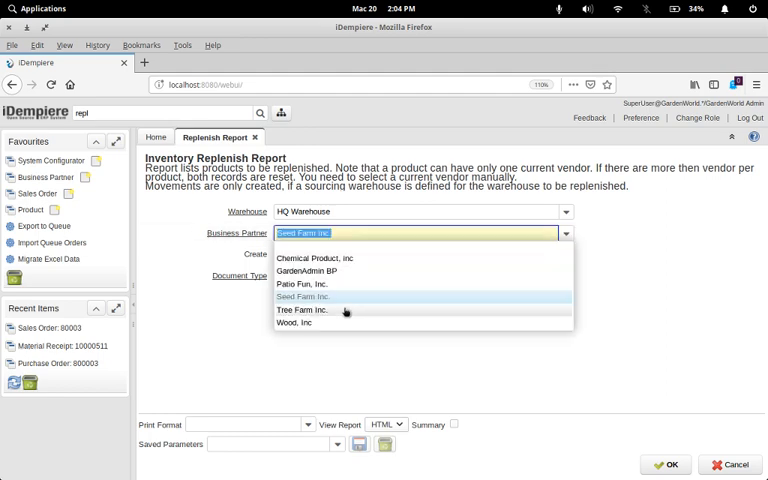
pyautogui.click(303, 309)
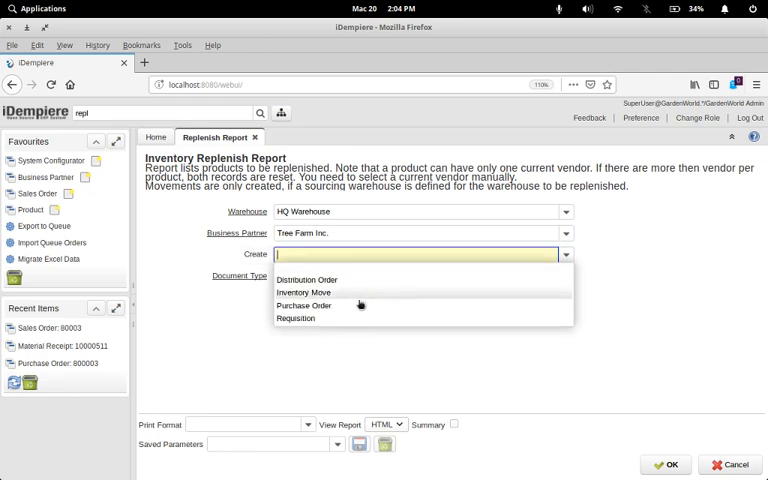
pyautogui.click(303, 292)
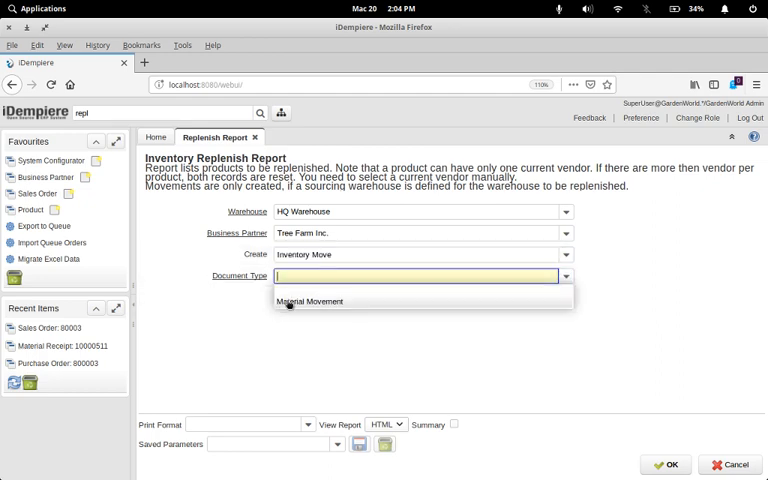
pyautogui.click(310, 301)
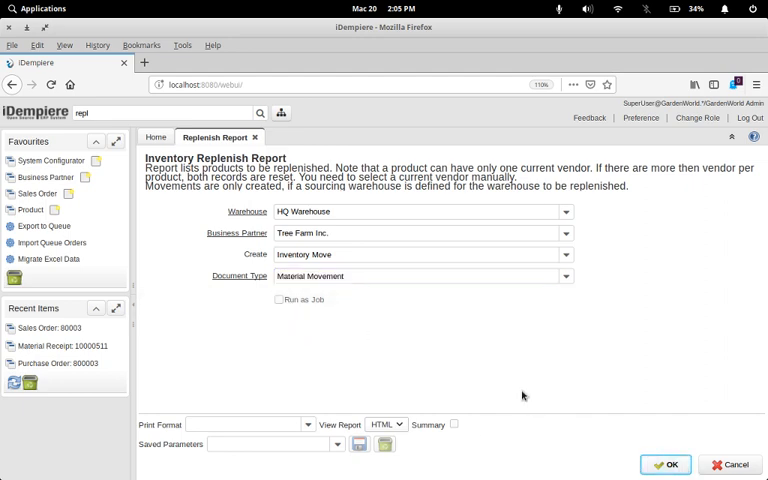
# - Run the report and scroll through results showing Azalea Bush (25) and Rose Bush (5)
pyautogui.click(669, 465)
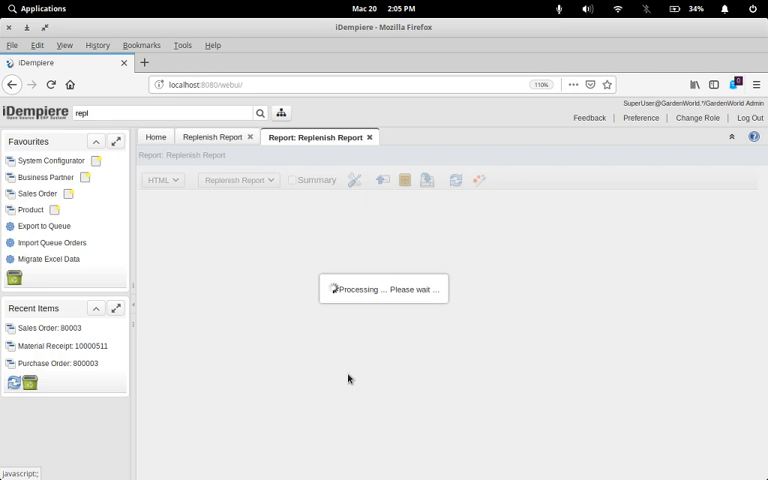
pyautogui.moveTo(446, 353)
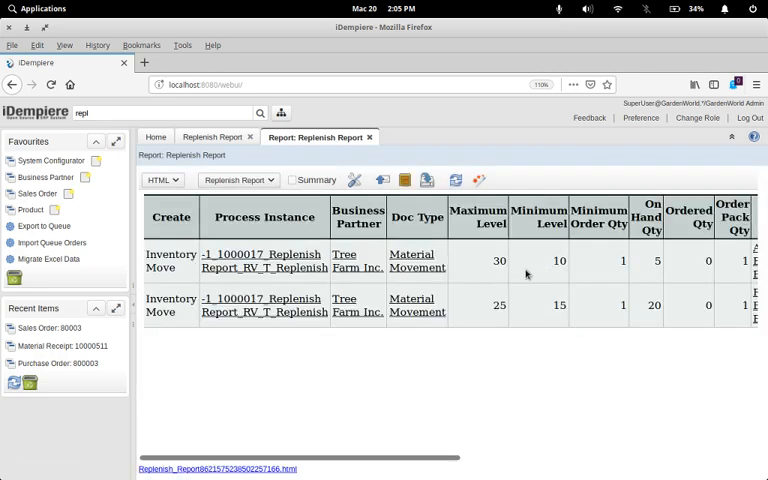
pyautogui.moveTo(397, 335)
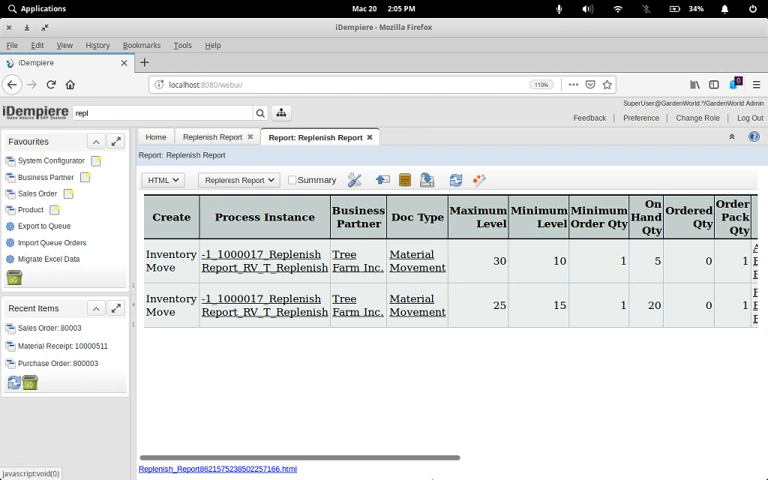
pyautogui.hscroll(3)
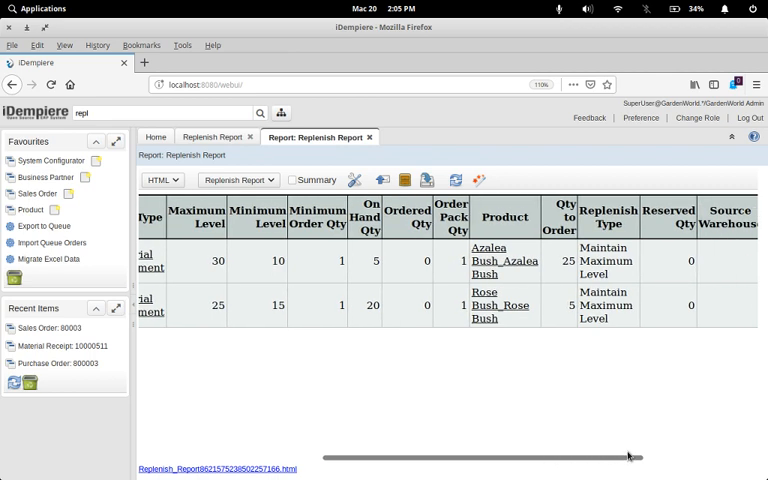
pyautogui.hscroll(3)
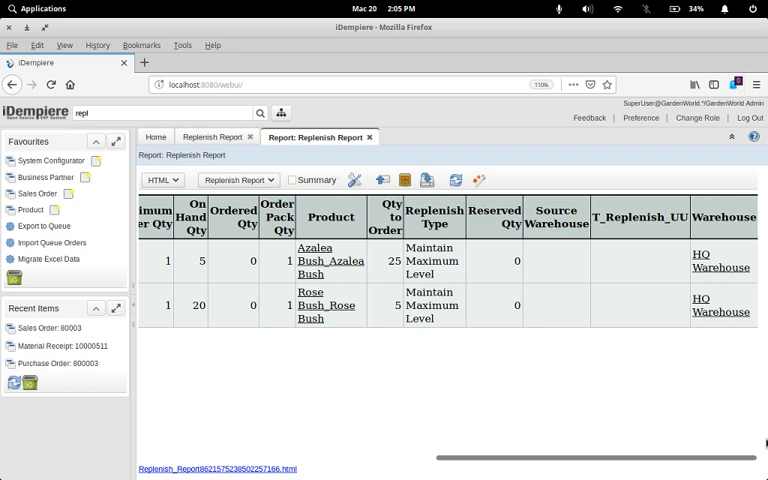
pyautogui.hscroll(-3)
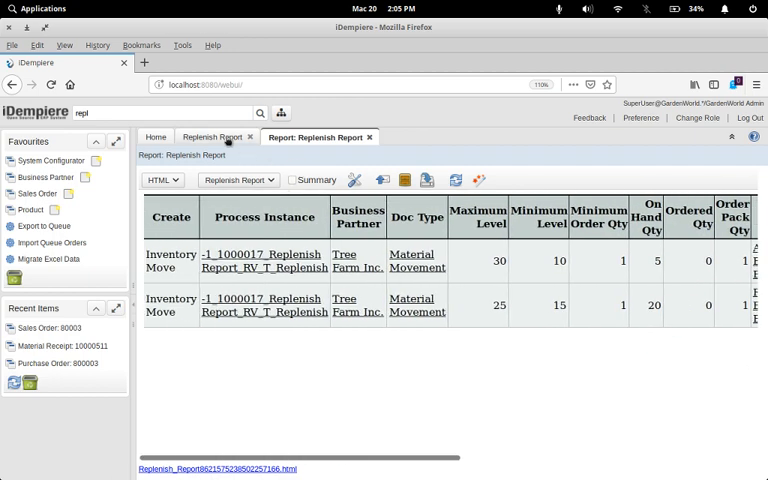
# - Change Create and Document Type to Purchase Order, then start the report
pyautogui.click(213, 137)
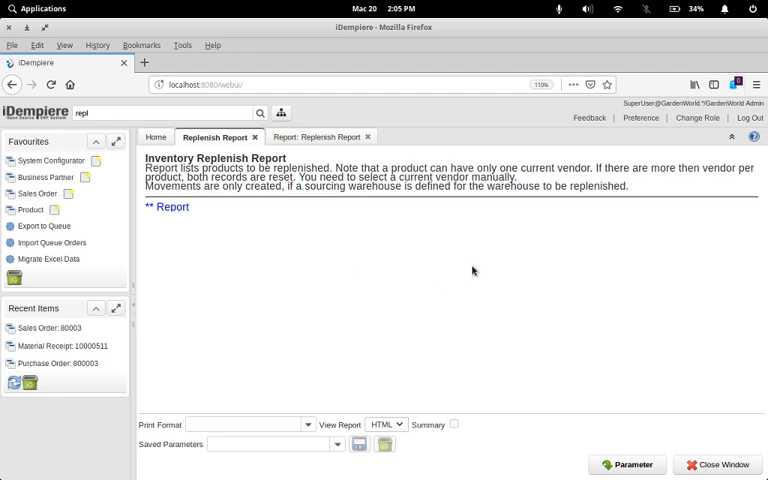
pyautogui.moveTo(284, 204)
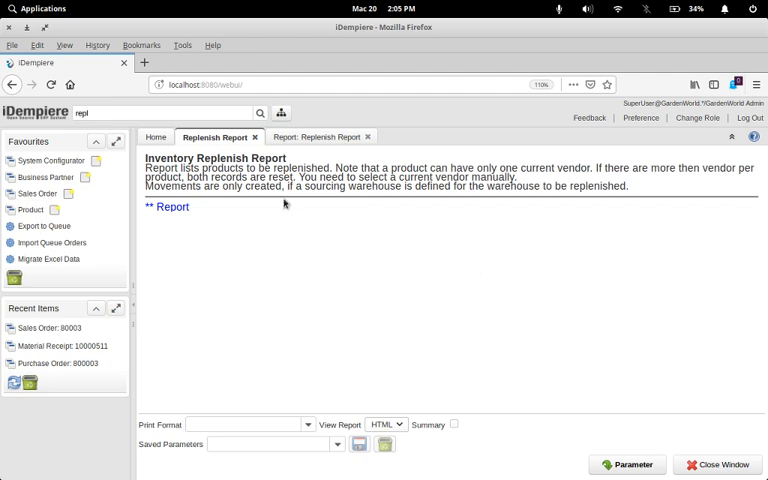
pyautogui.moveTo(581, 442)
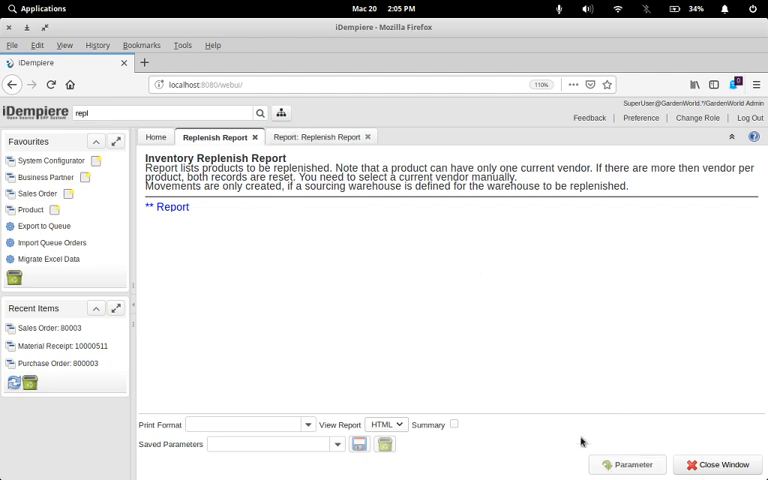
pyautogui.click(569, 254)
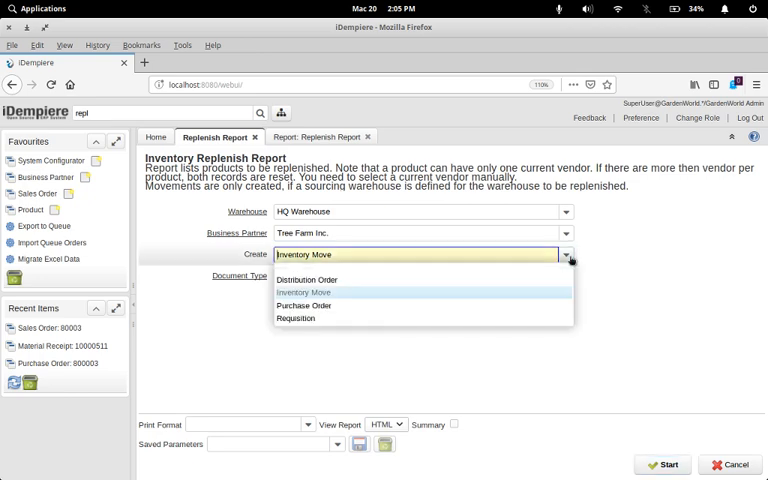
pyautogui.click(304, 305)
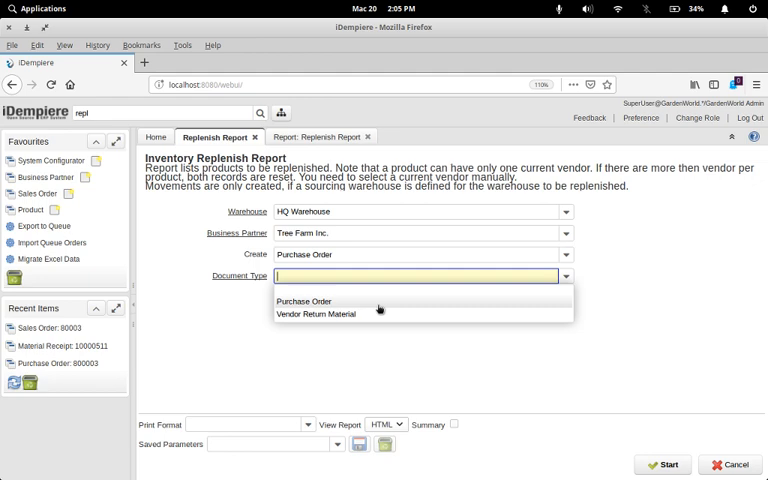
pyautogui.click(304, 301)
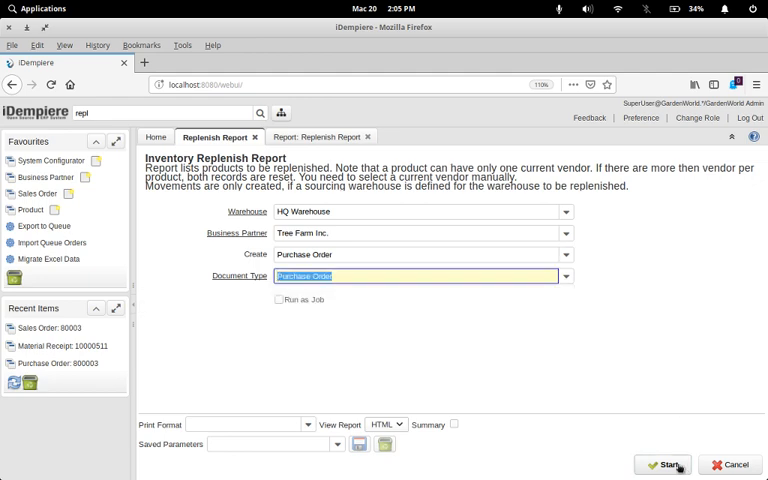
pyautogui.click(662, 465)
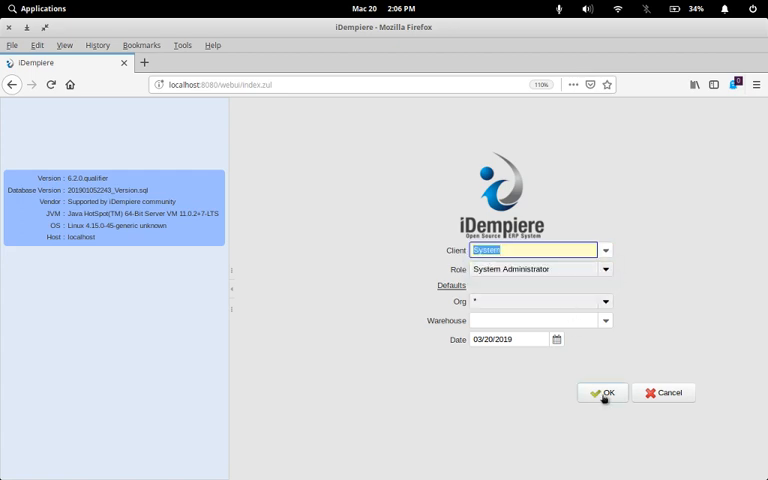
# - Log in with client System and role System Administrator
pyautogui.click(601, 393)
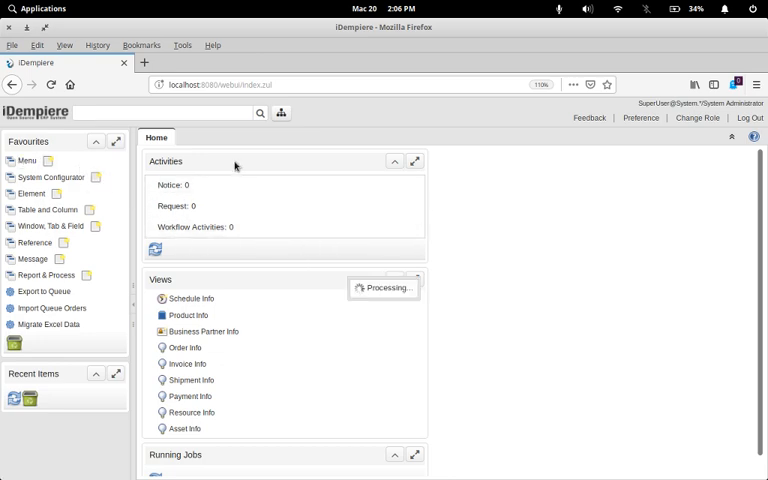
pyautogui.moveTo(260, 169)
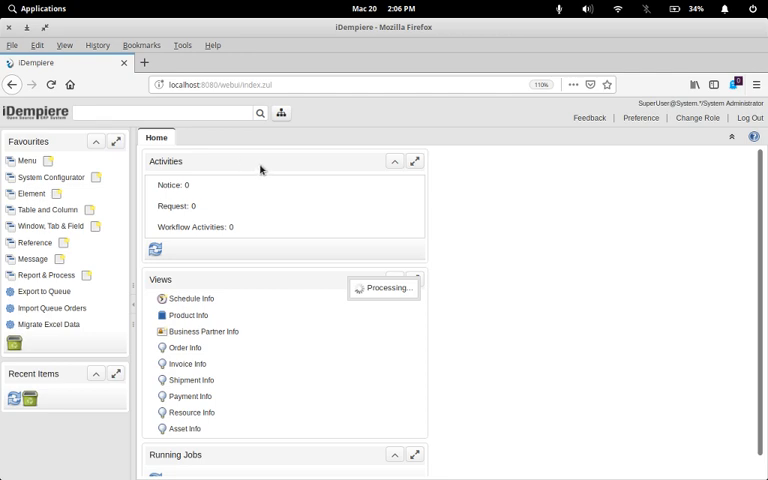
# - Search the menu for Replenish and read the class org.compiere.process.ReplenishReport
pyautogui.click(27, 160)
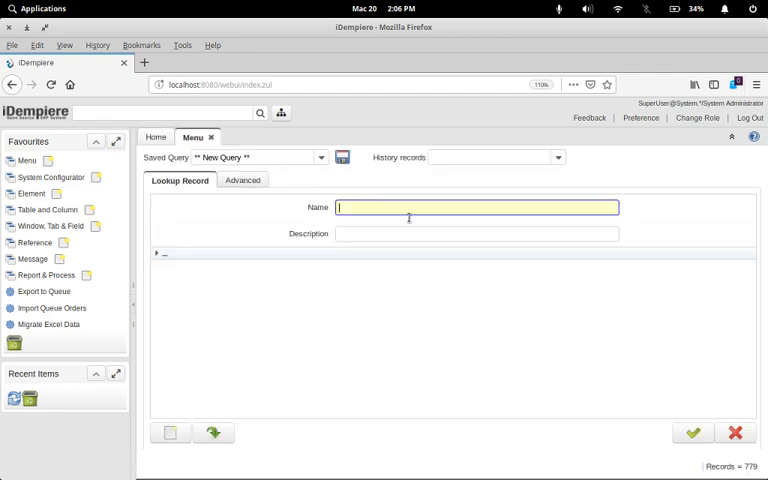
pyautogui.write('Replenis')
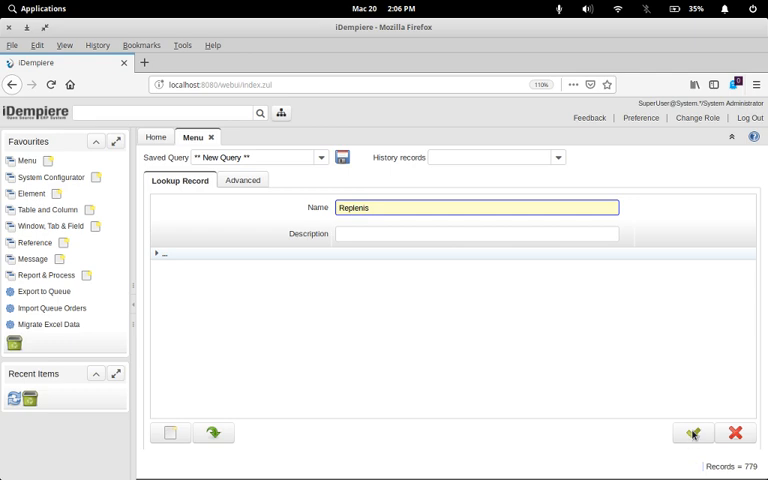
pyautogui.click(695, 433)
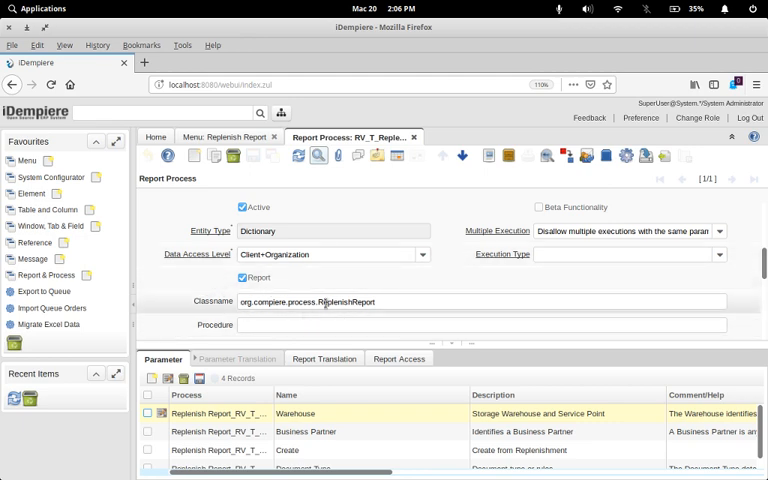
pyautogui.click(325, 301)
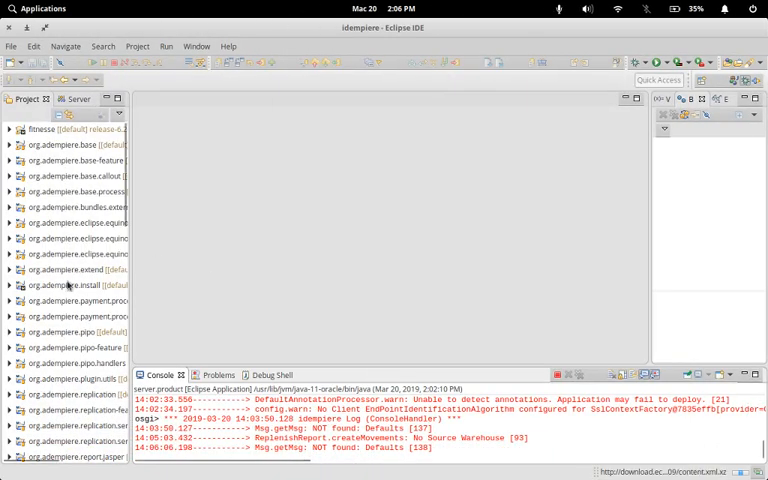
# - Expand org.adempiere.base.process > src > org.compiere.process and open ReplenishReport.java
pyautogui.scroll(-3)
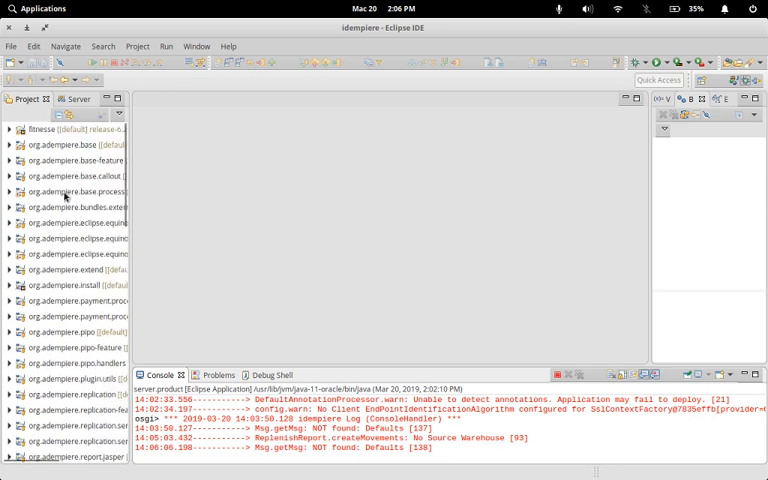
pyautogui.click(9, 191)
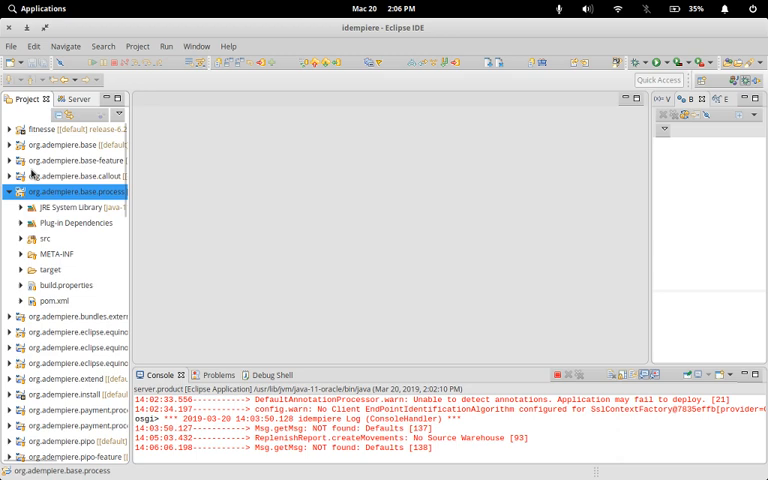
pyautogui.moveTo(174, 265)
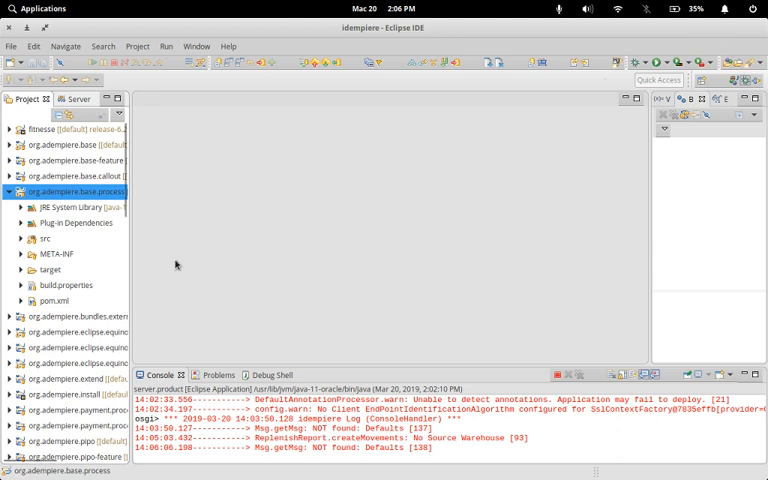
pyautogui.click(23, 239)
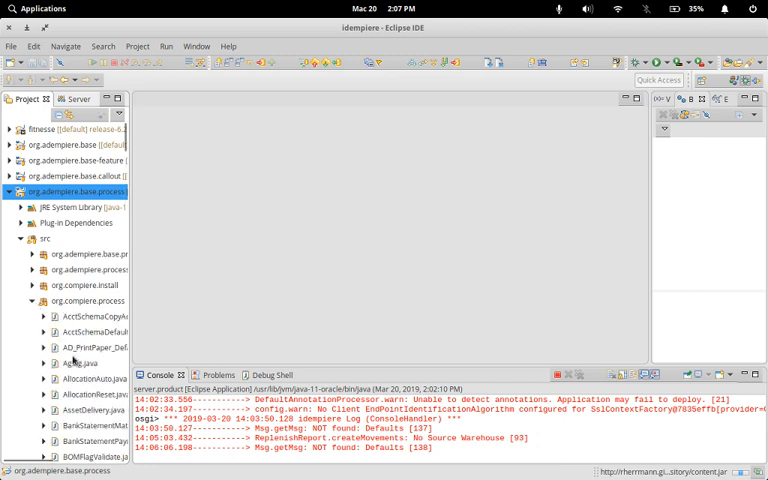
pyautogui.scroll(-3)
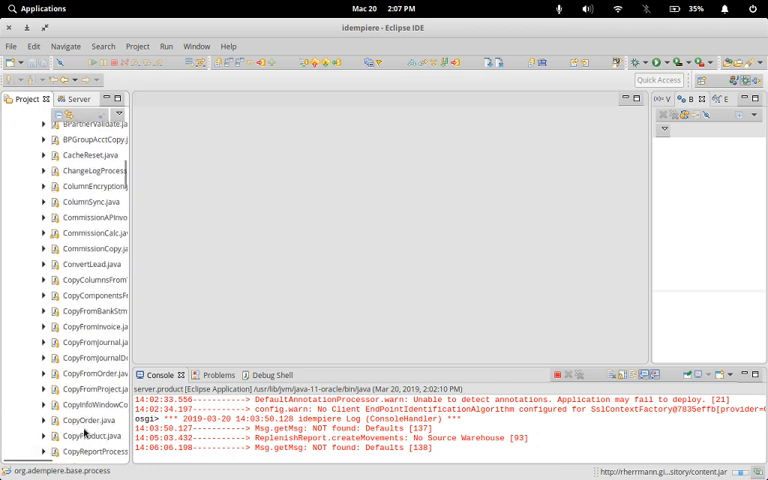
pyautogui.scroll(-3)
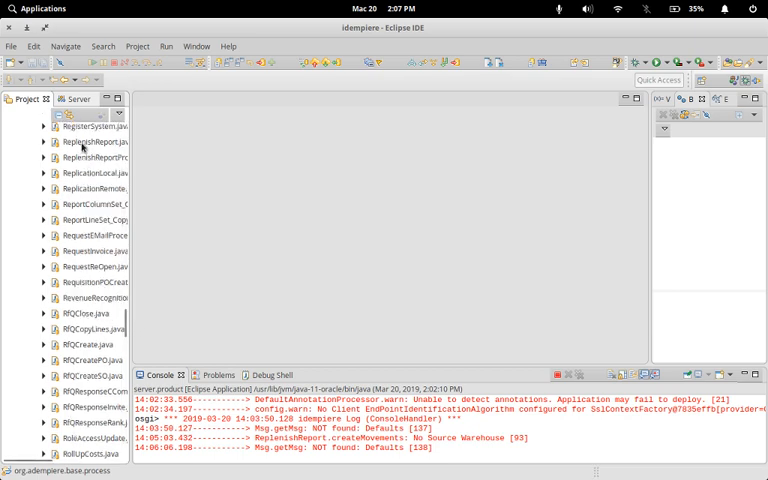
pyautogui.click(90, 142)
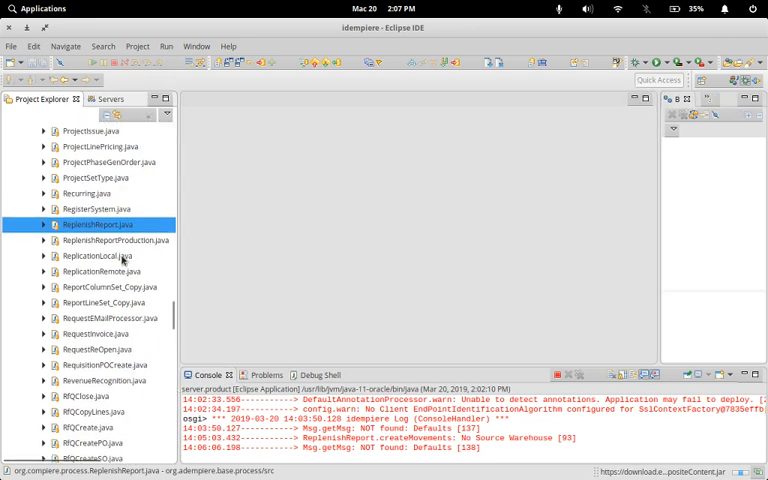
pyautogui.doubleClick(97, 224)
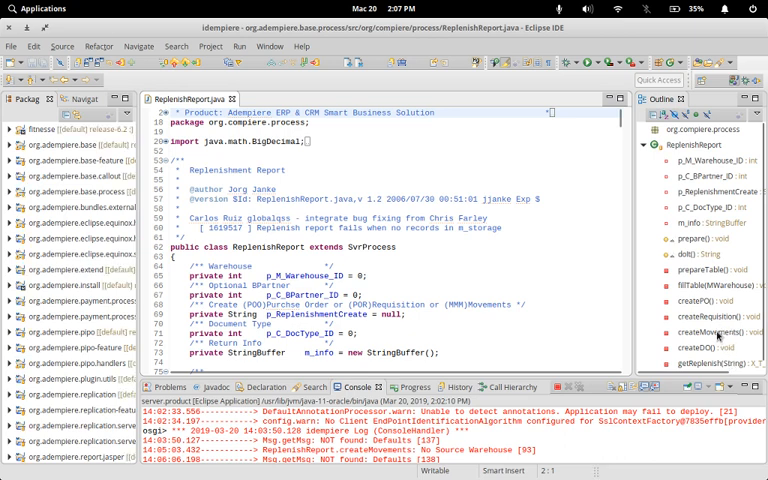
# - Jump to the createMovements() method via the Outline view
pyautogui.click(721, 326)
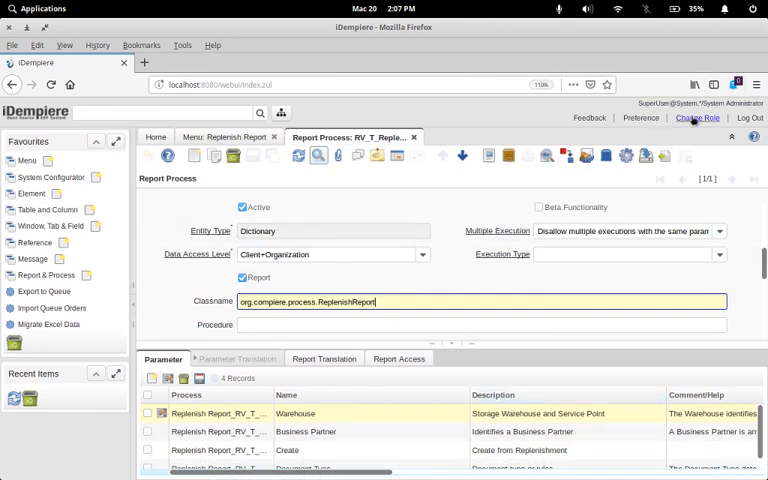
# - Change role to GardenWorld Admin under the GardenWorld client and log in
pyautogui.click(683, 119)
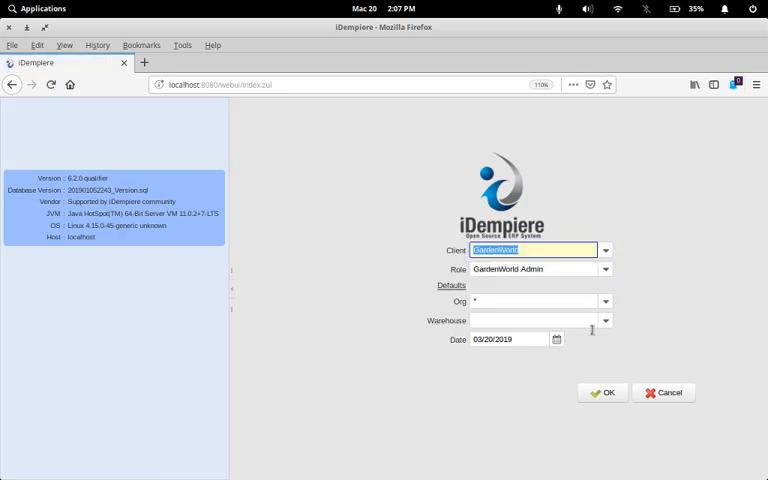
pyautogui.click(603, 392)
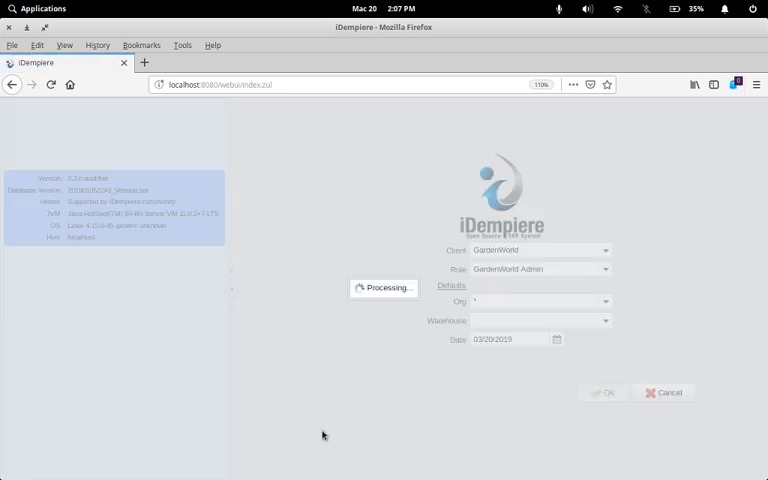
pyautogui.click(603, 392)
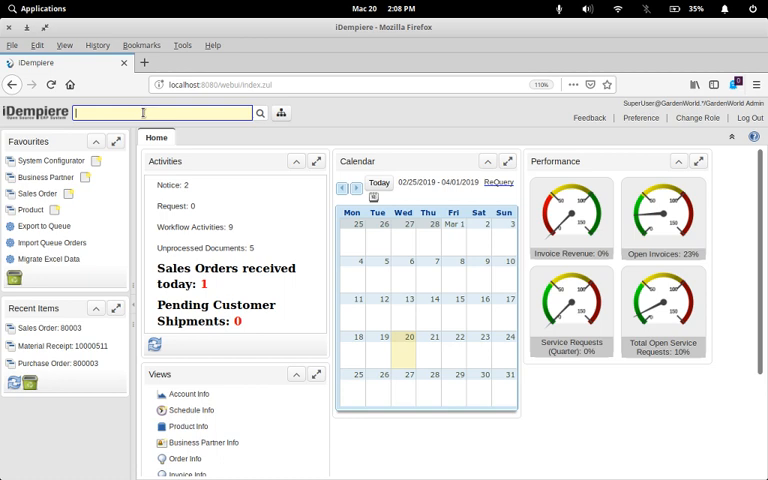
pyautogui.write('repl')
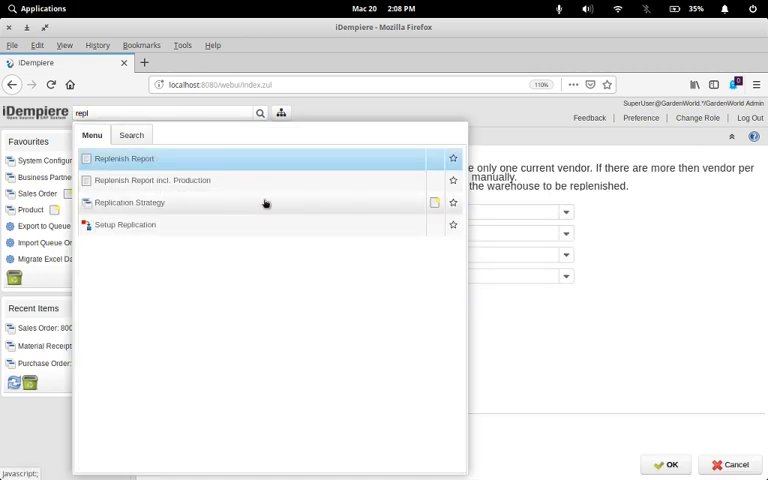
# - Open Replenish Report with HQ Warehouse, Tree Farm Inc. and the Last Run parameters
pyautogui.click(124, 158)
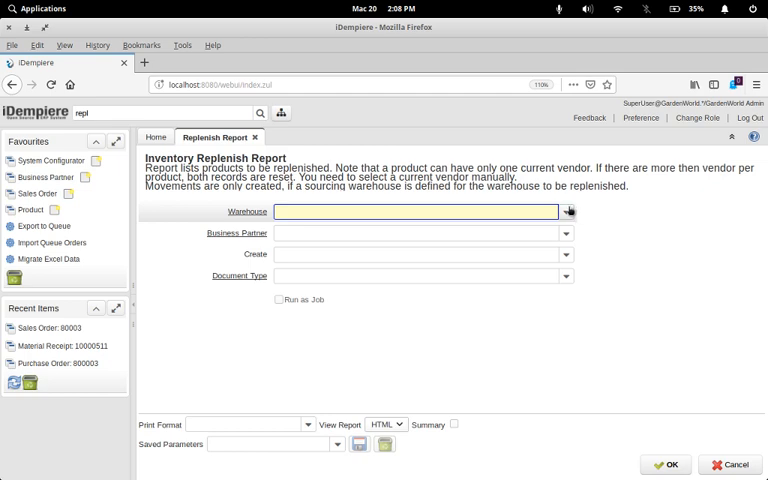
pyautogui.click(565, 211)
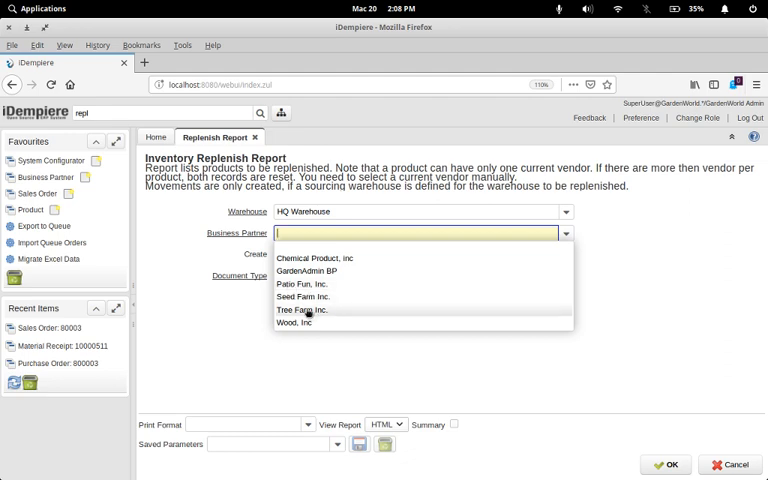
pyautogui.click(301, 310)
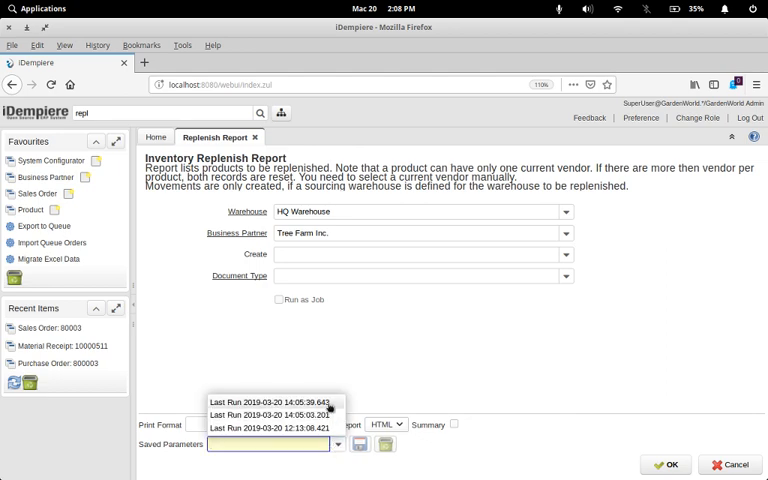
pyautogui.click(270, 405)
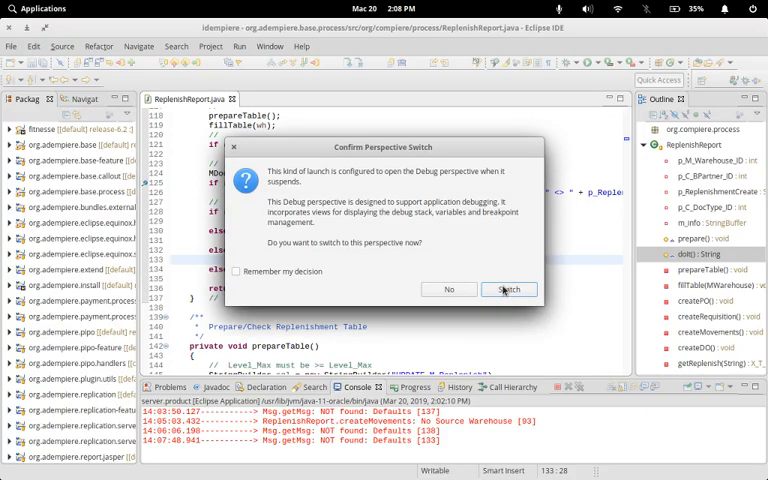
# - Accept the Confirm Perspective Switch dialog to enter Eclipse's Debug perspective
pyautogui.click(508, 289)
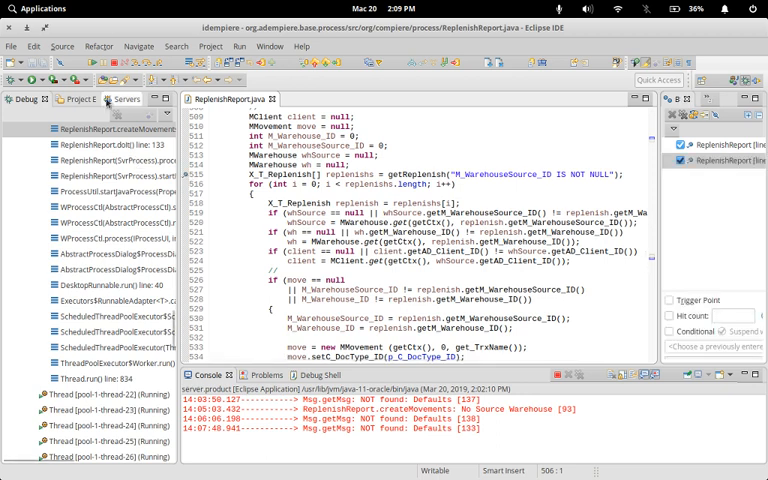
# - Select the ReplenishReport.createMovements stack frame to view the getReplenish call at line 515
pyautogui.click(300, 173)
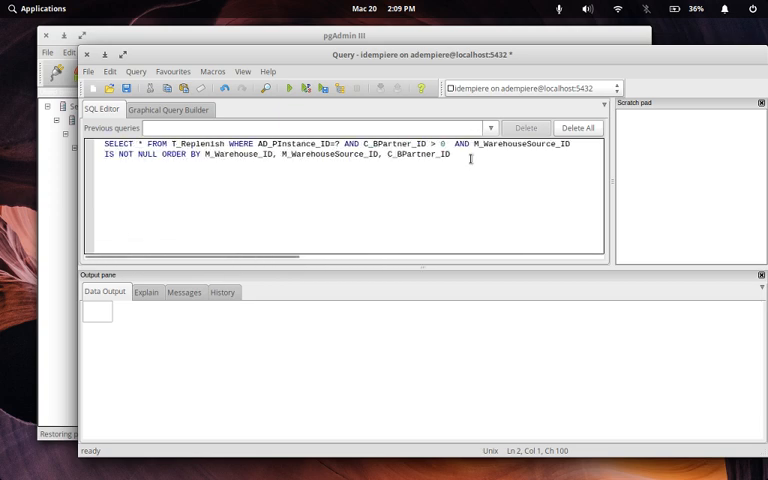
pyautogui.moveTo(326, 216)
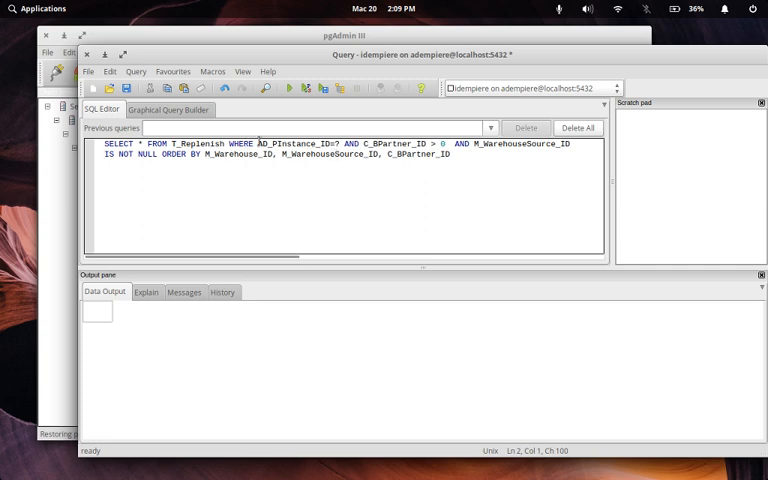
# - Delete 'AD_PInstance_ID=? AND' from the T_Replenish query and execute it, returning 0 rows
pyautogui.press('Delete')
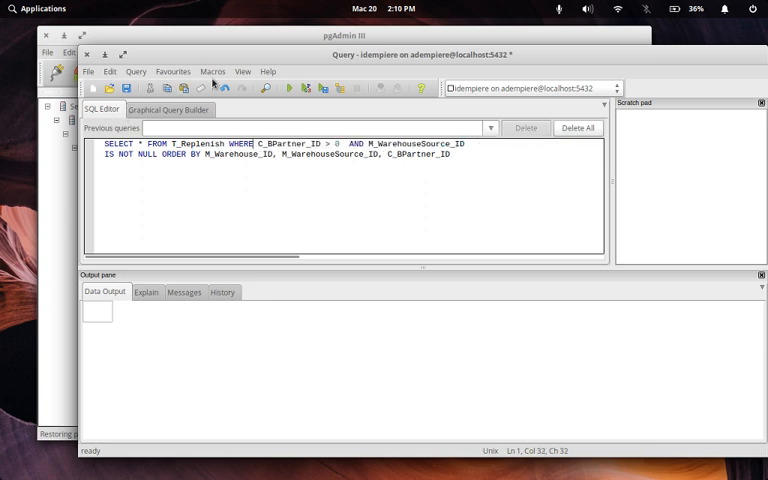
pyautogui.click(290, 88)
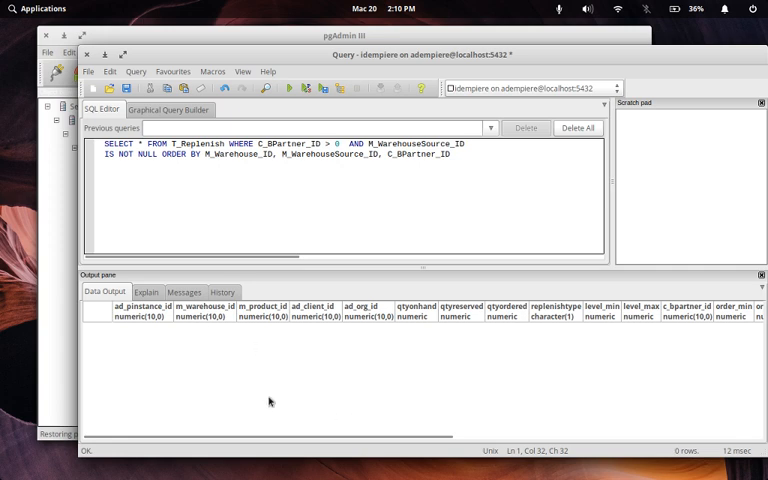
pyautogui.moveTo(271, 339)
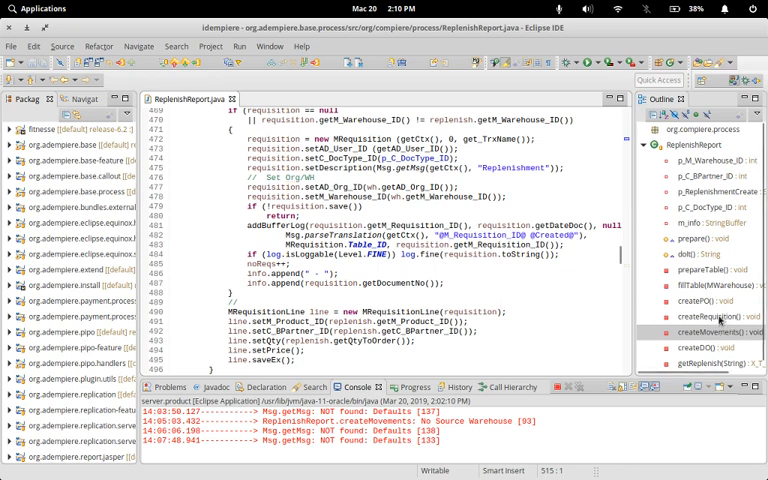
# - Jump to createRequisition() from the Outline view and scroll through its code
pyautogui.click(725, 316)
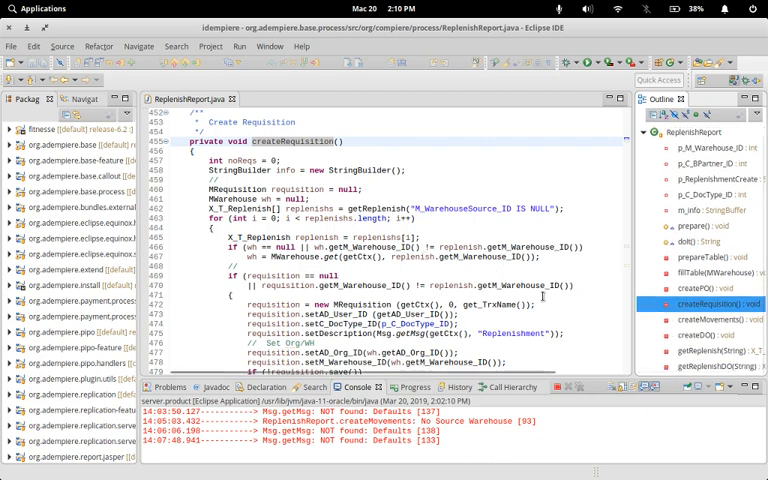
pyautogui.scroll(-3)
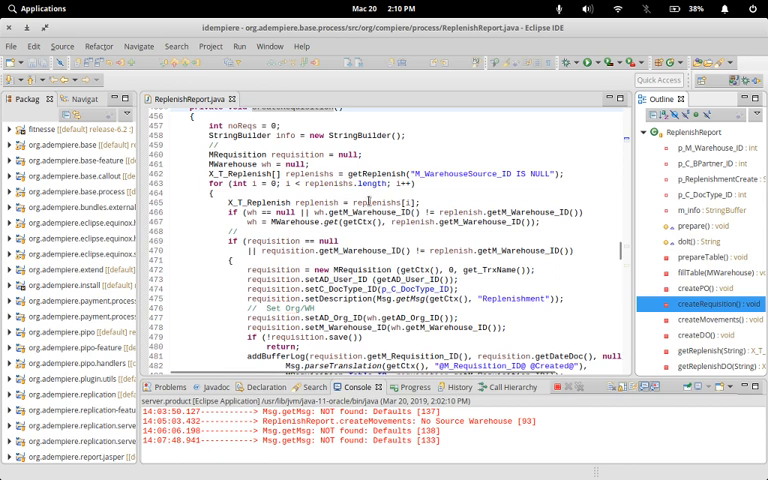